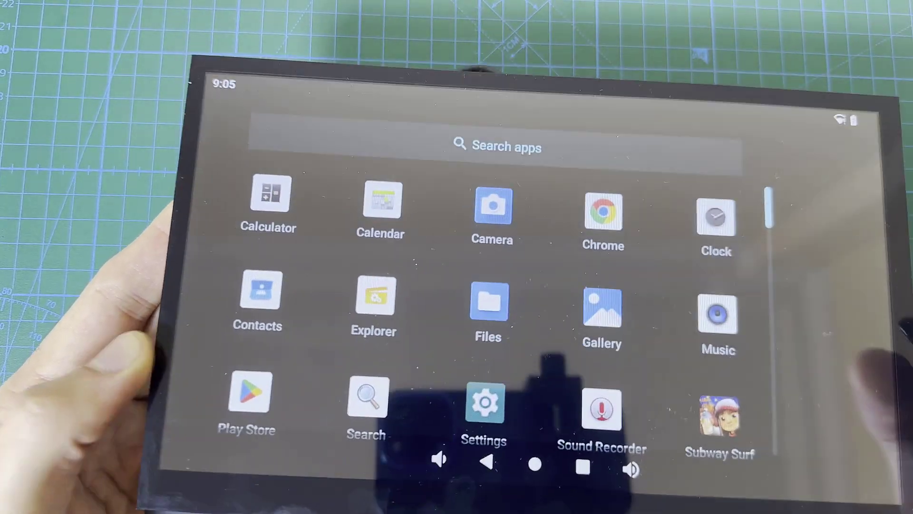
# Launch the Settings app from the app drawer, showing its main category menu
pyautogui.click(483, 409)
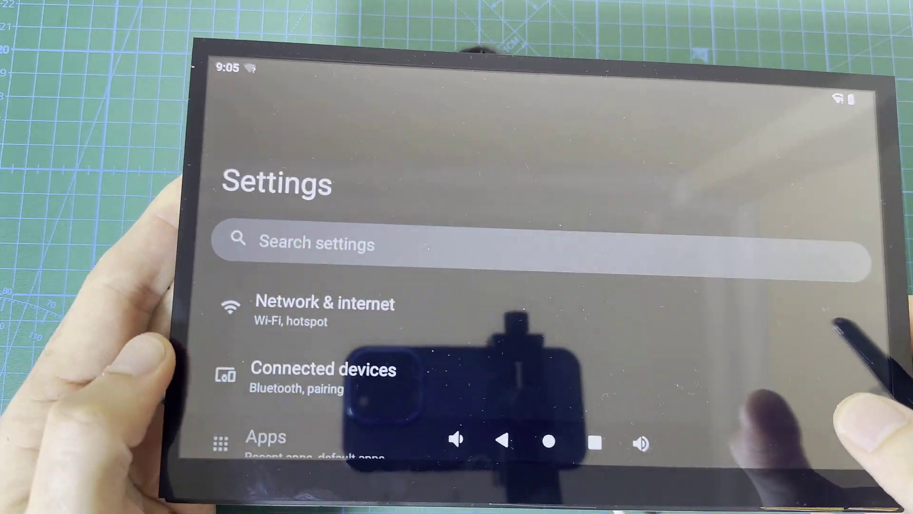